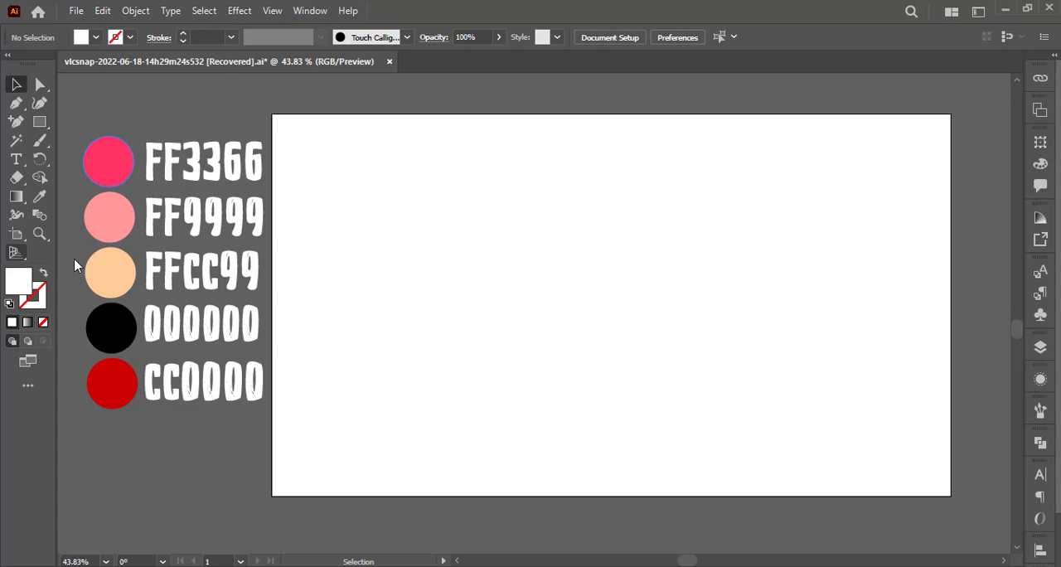
mouse_move(240, 251)
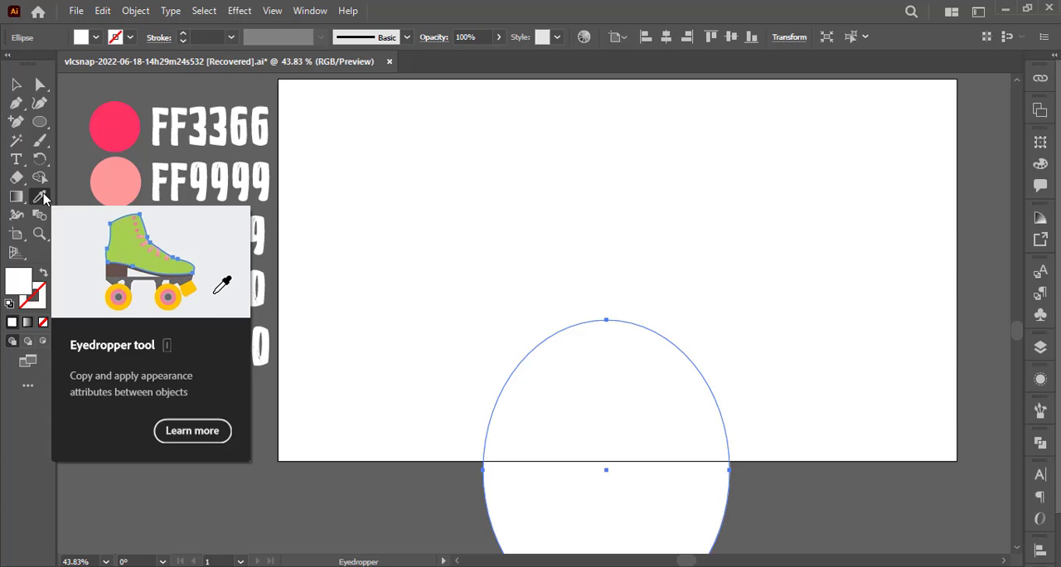
Eyedropper the FF3366 pink swatch onto the ellipse and reshape it into the body
left_click(115, 126)
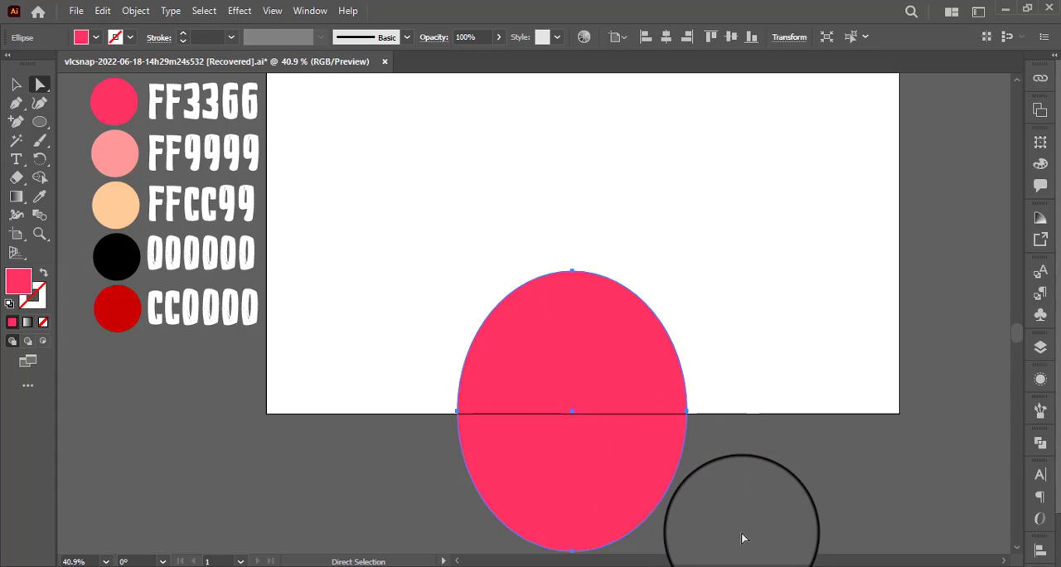
left_click_drag(742, 510, 431, 414)
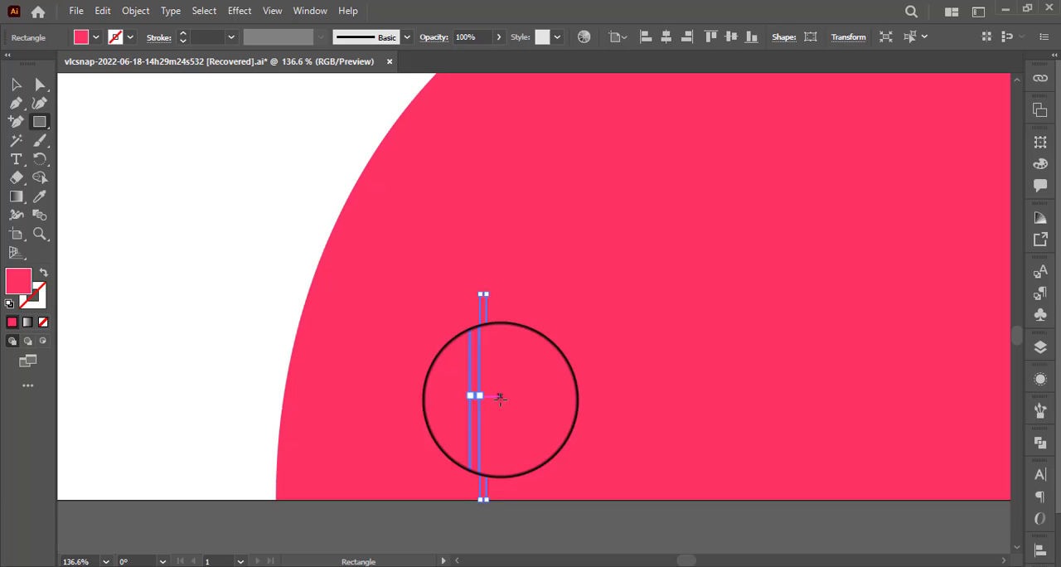
Show the whole artboard and Alt-drag a copy of the dark red arm line to the other side
double_click(18, 281)
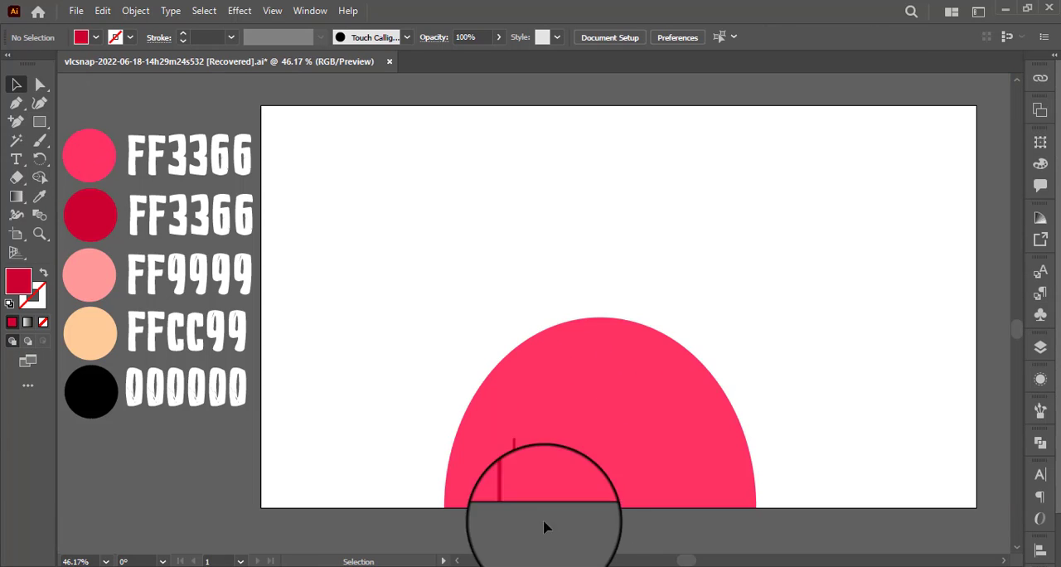
left_click_drag(543, 510, 695, 483)
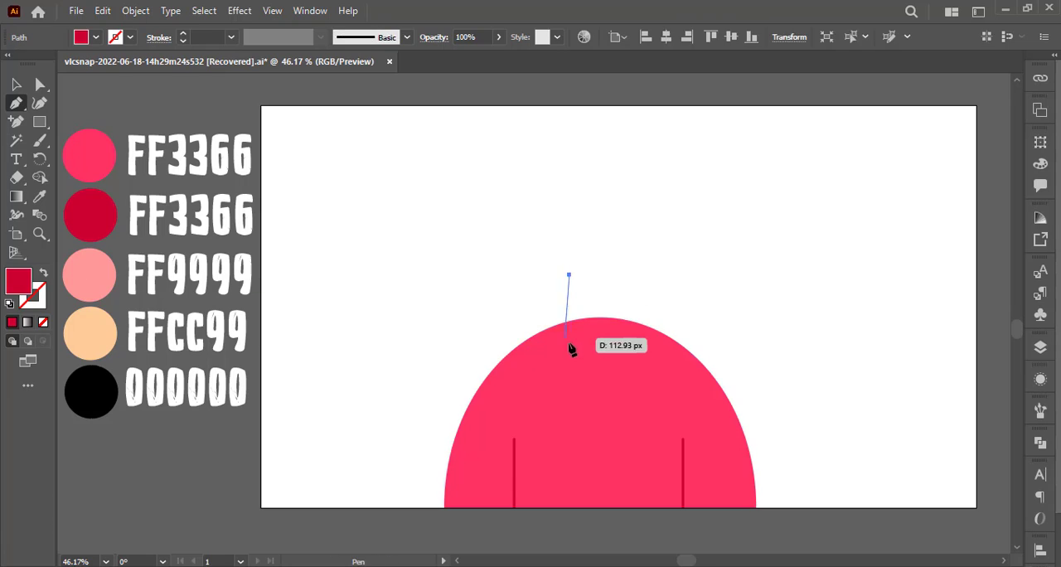
Finish the neck trapezoid above the body and fill it with FFCC99 skin colour
left_click(622, 273)
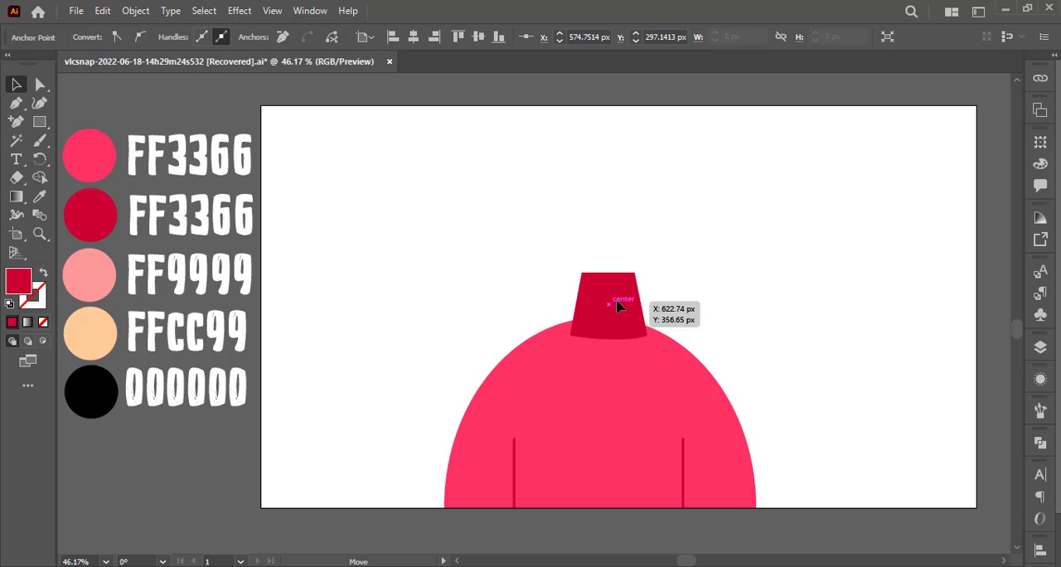
left_click(39, 197)
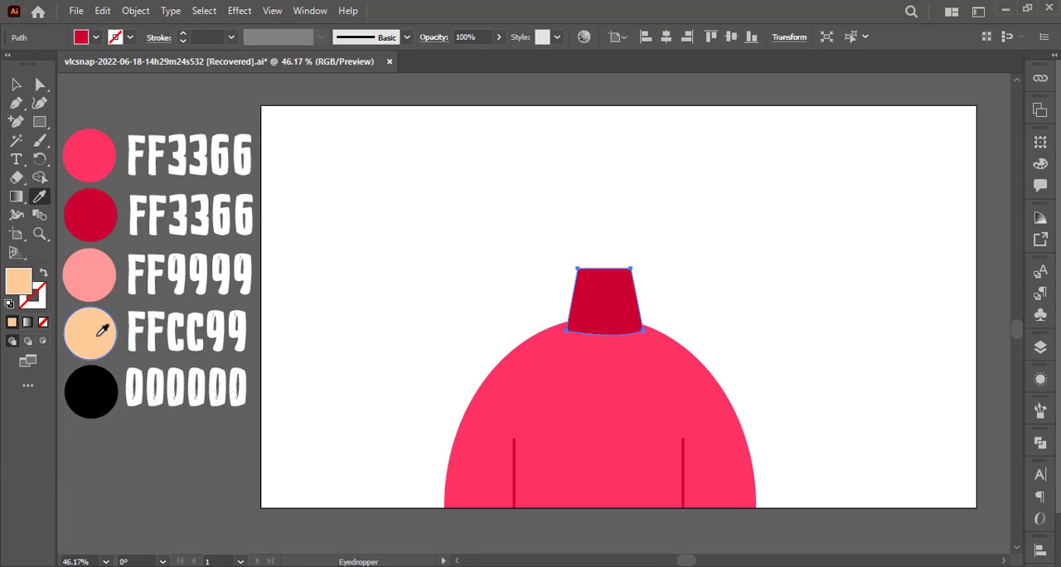
left_click(16, 121)
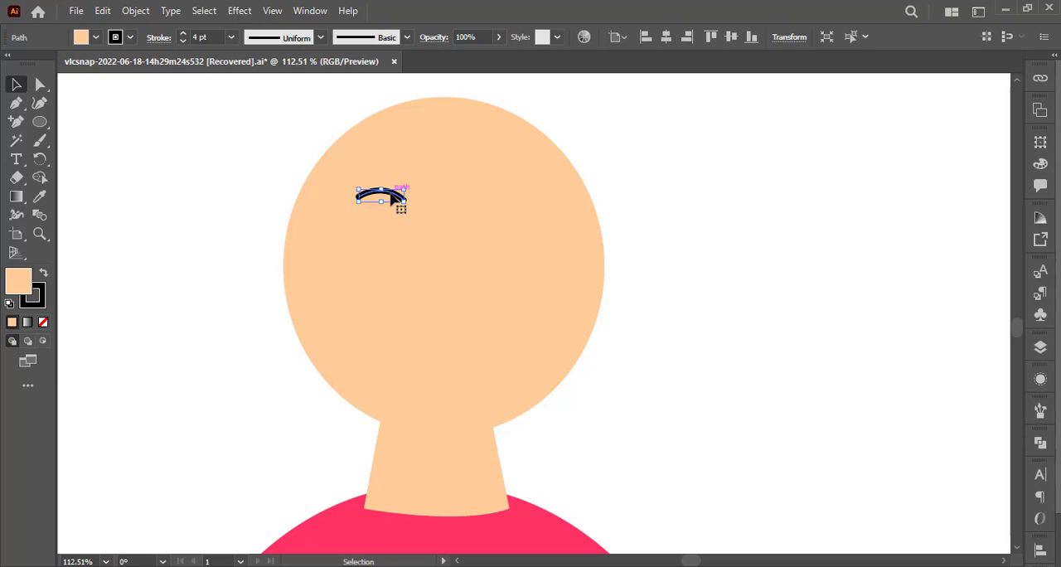
Place a black curved eyebrow on the upper left face and copy it to the right
left_click_drag(381, 197, 497, 208)
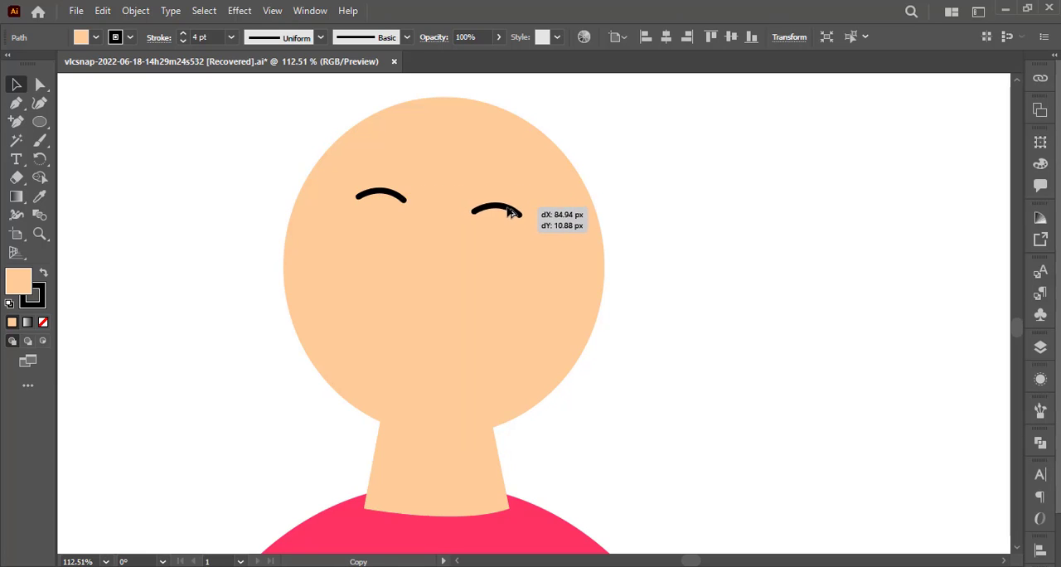
left_click_drag(495, 253, 501, 265)
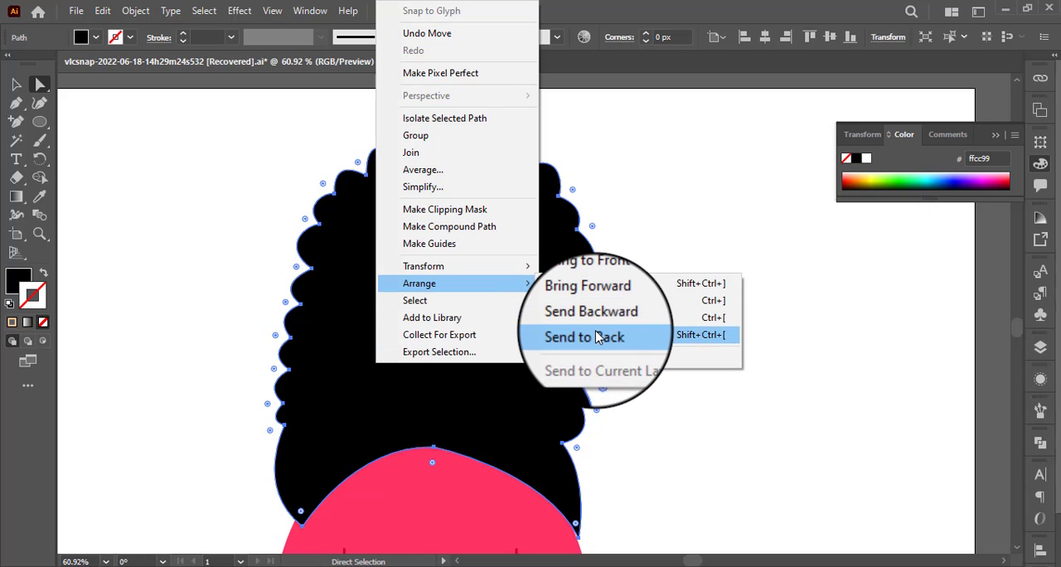
Send the curly black hair shape to the back, behind the head
left_click(584, 336)
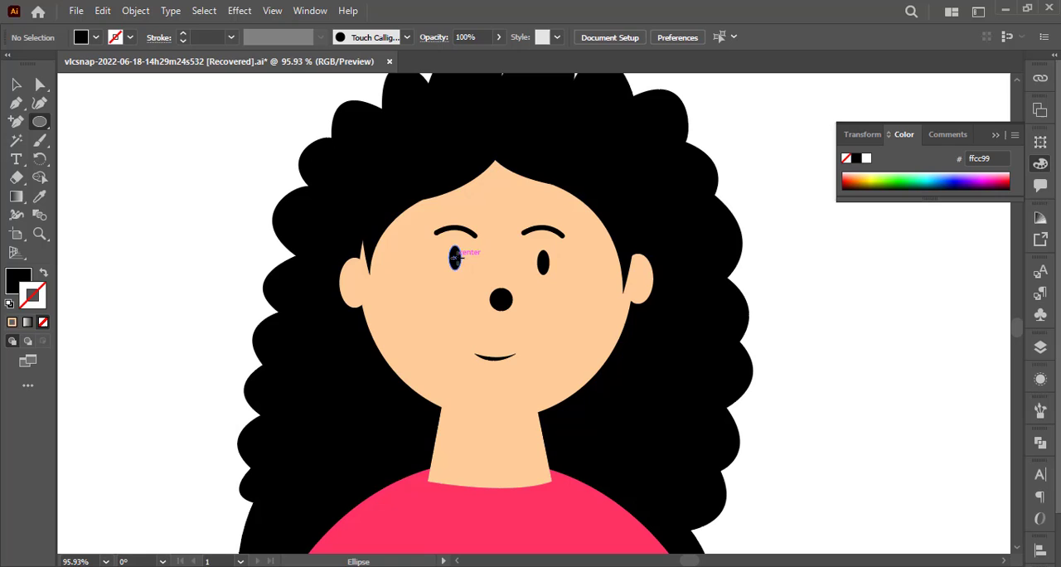
Ring both eyes with stroke-only circles coloured dark red at 9 pt stroke weight
left_click(454, 257)
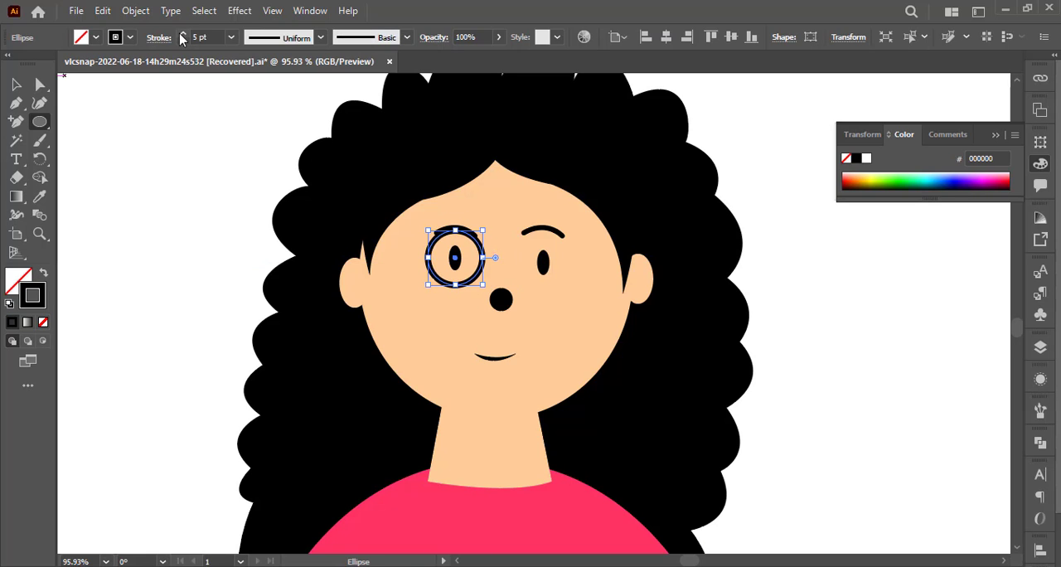
left_click_drag(456, 257, 522, 282)
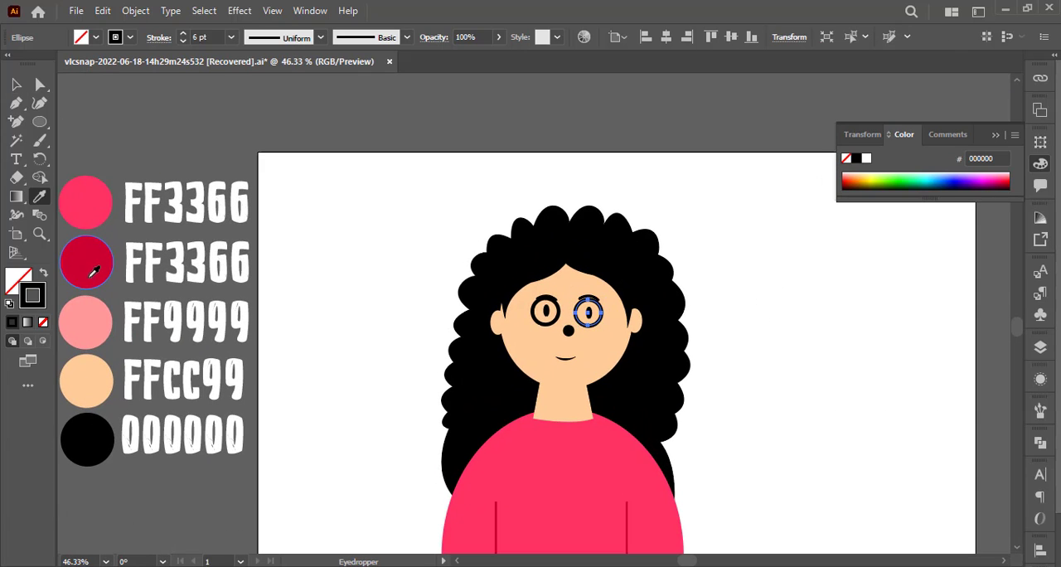
left_click(546, 311)
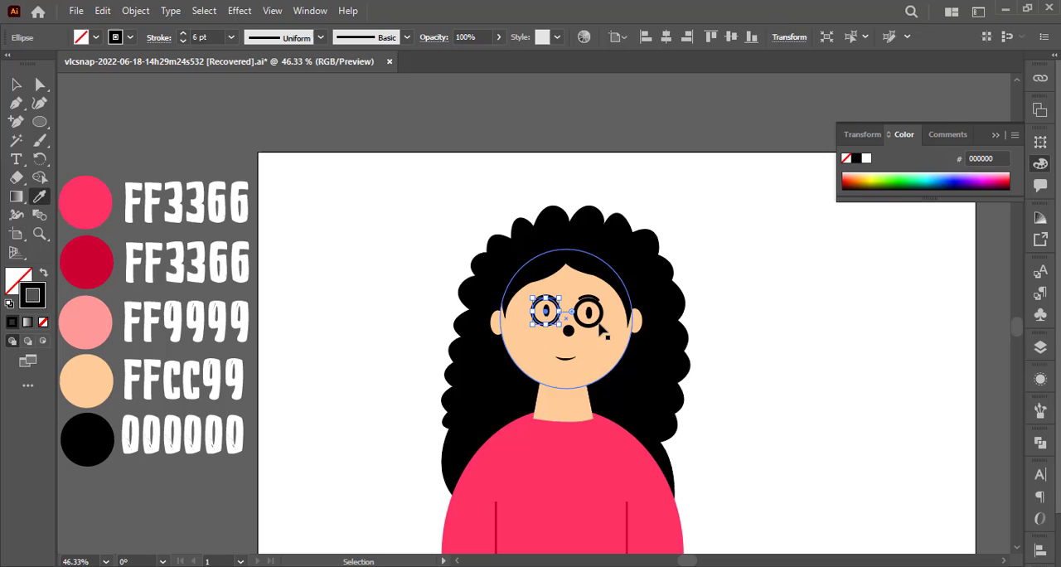
left_click(108, 264)
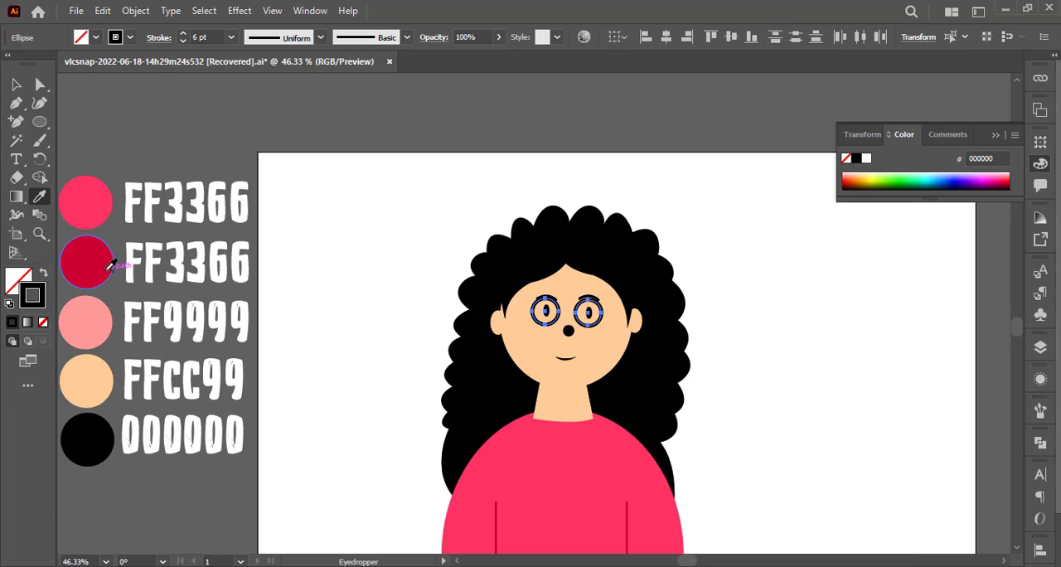
left_click(85, 263)
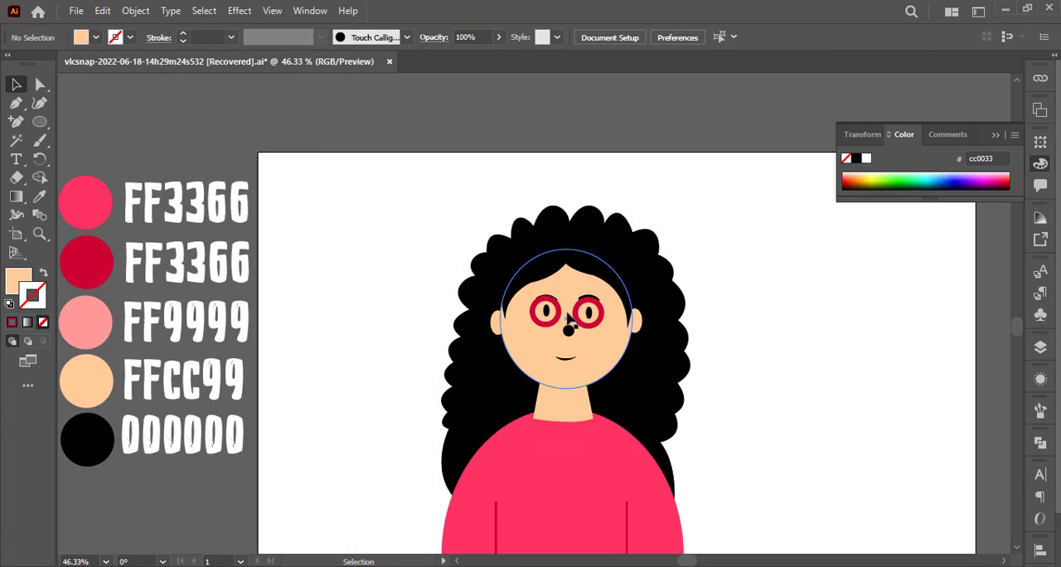
left_click(566, 327)
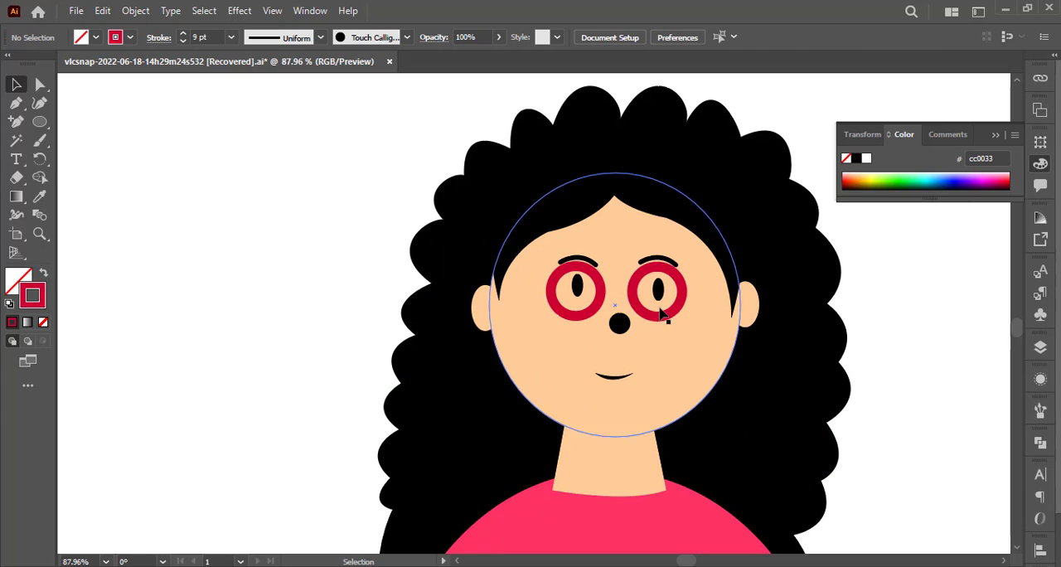
left_click(660, 290)
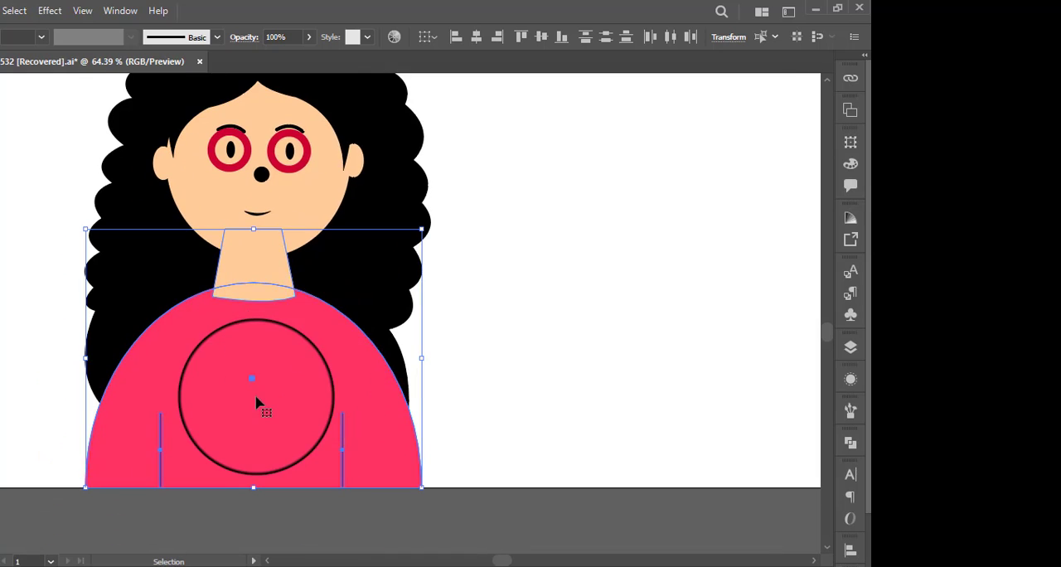
Group the selected body, neck and arm-line pieces from the right-click menu
right_click(257, 402)
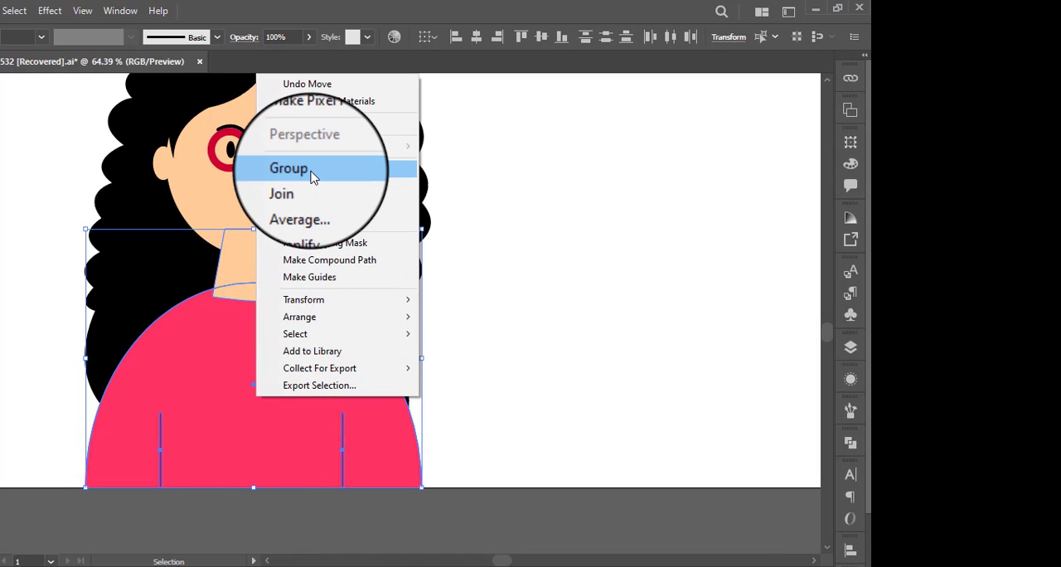
left_click(289, 169)
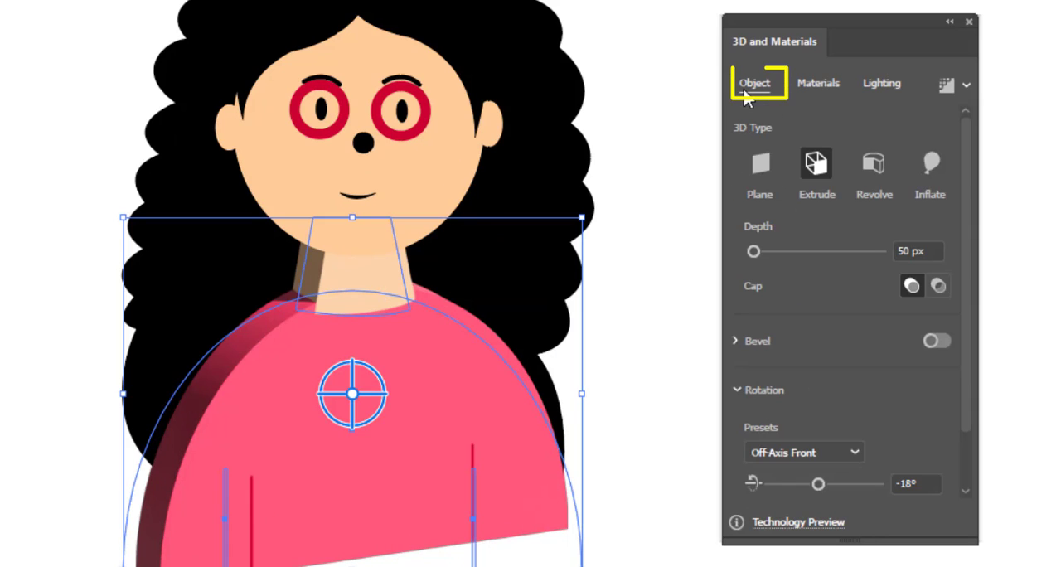
mouse_move(943, 197)
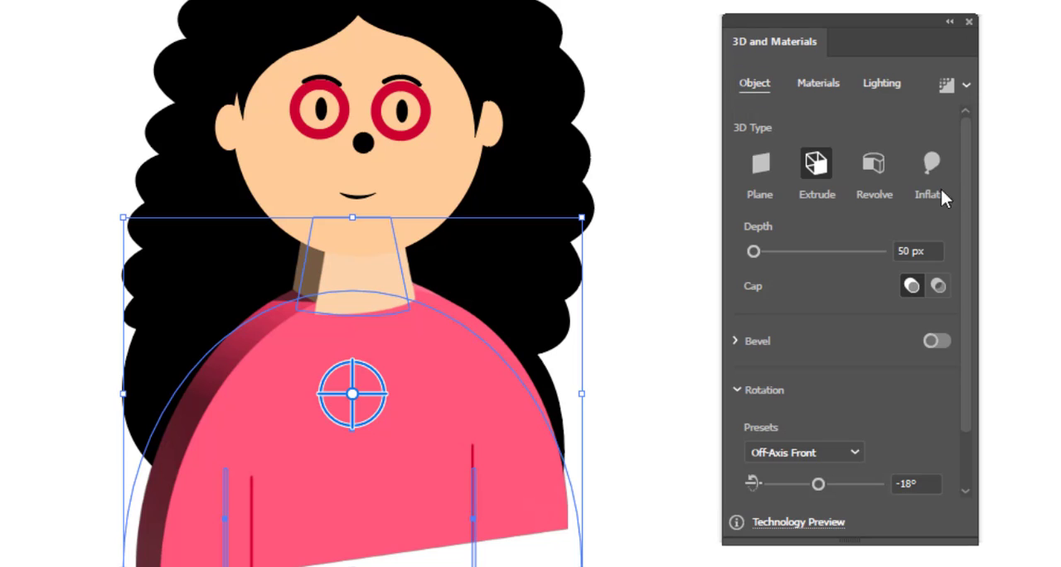
Switch the body's 3D type to Inflate and set its vertical-axis rotation to 0°
left_click(930, 164)
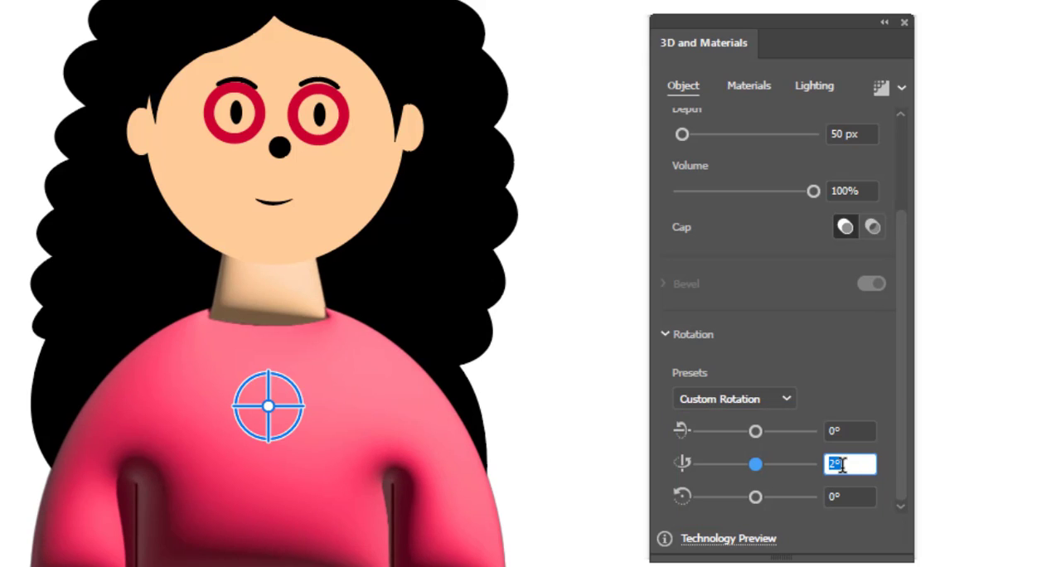
left_click(733, 397)
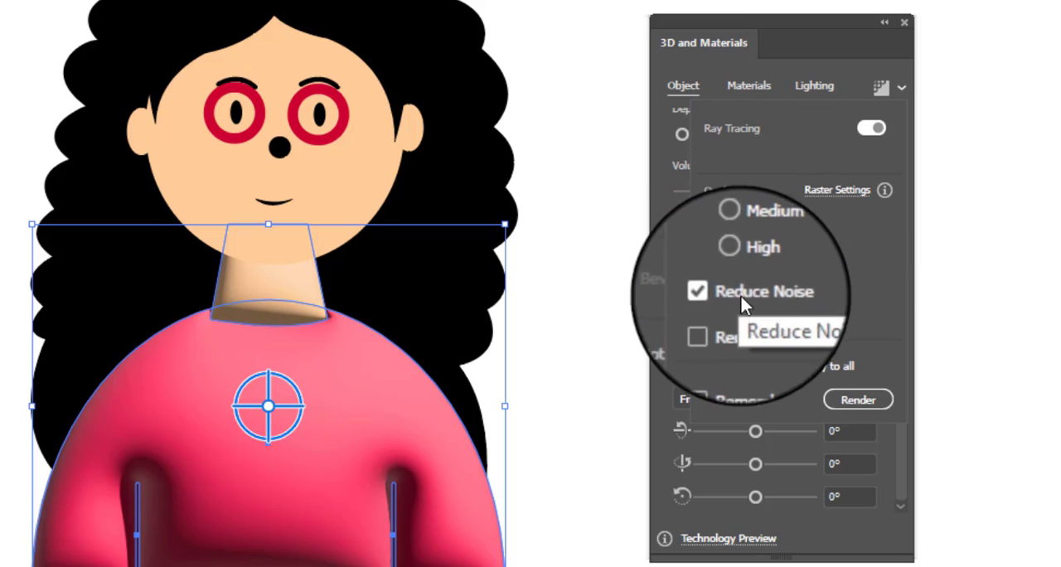
Enable Reduce Noise and ray tracing, then render the inflated 3D body
left_click(880, 87)
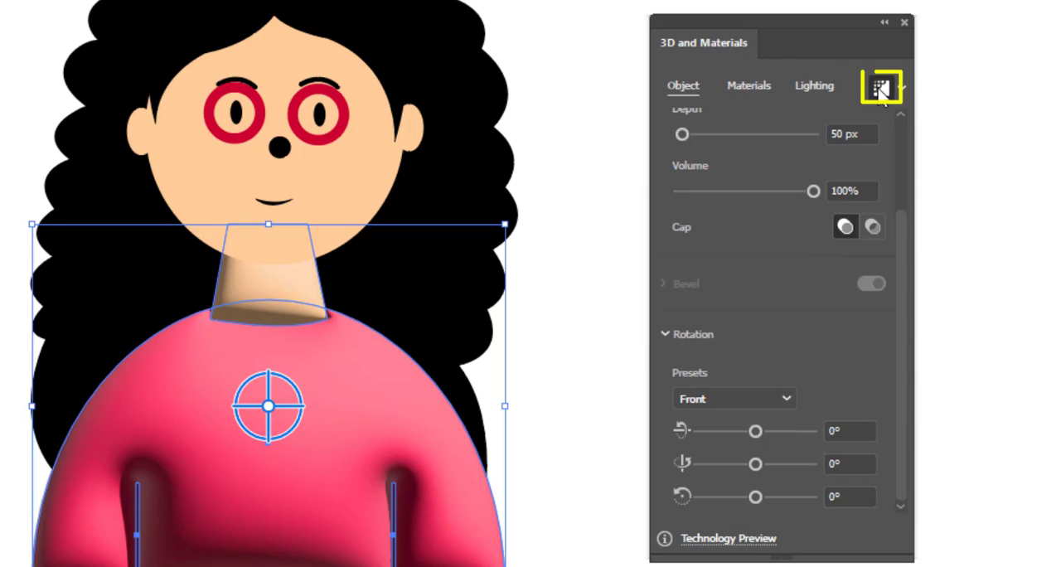
left_click(880, 87)
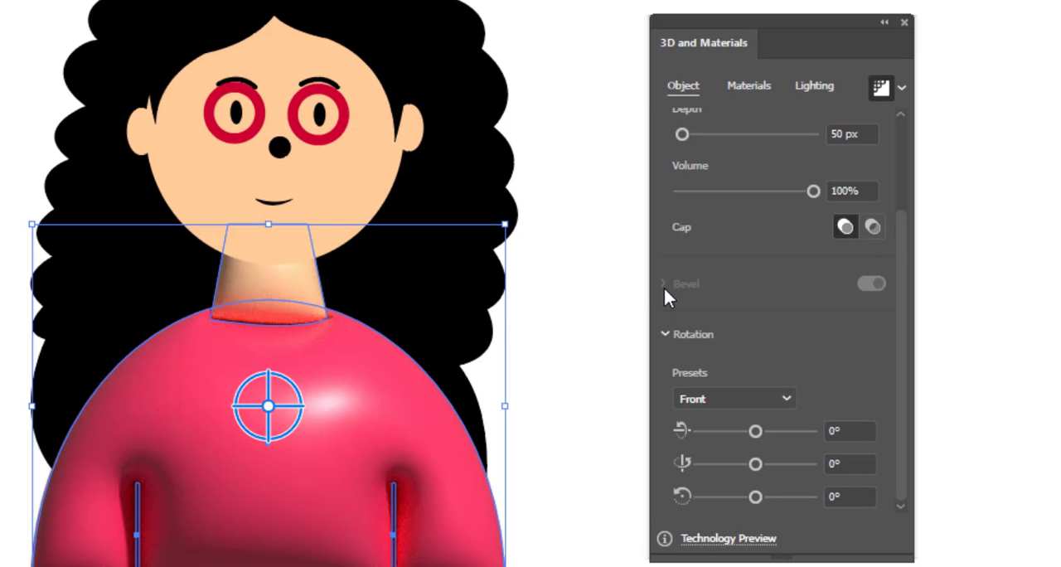
Raise the 3D light intensity to 114% in the lighting settings
left_click(813, 86)
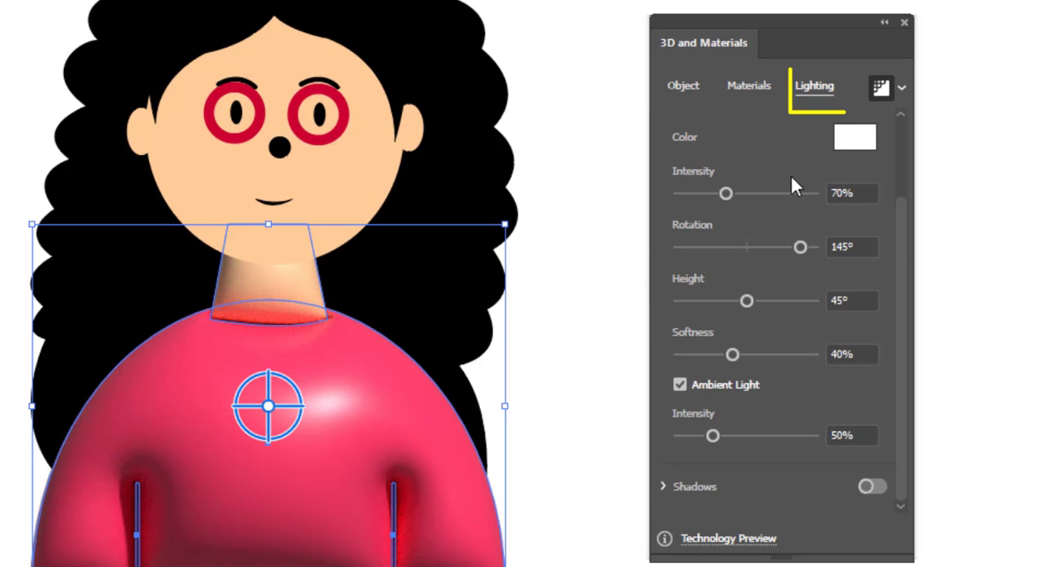
left_click_drag(725, 193, 755, 193)
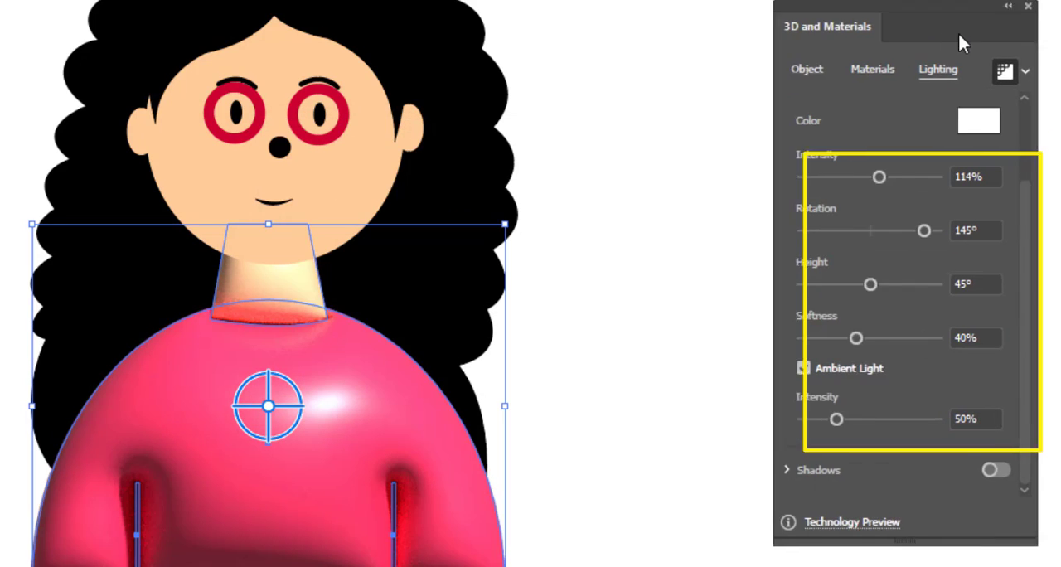
left_click(802, 368)
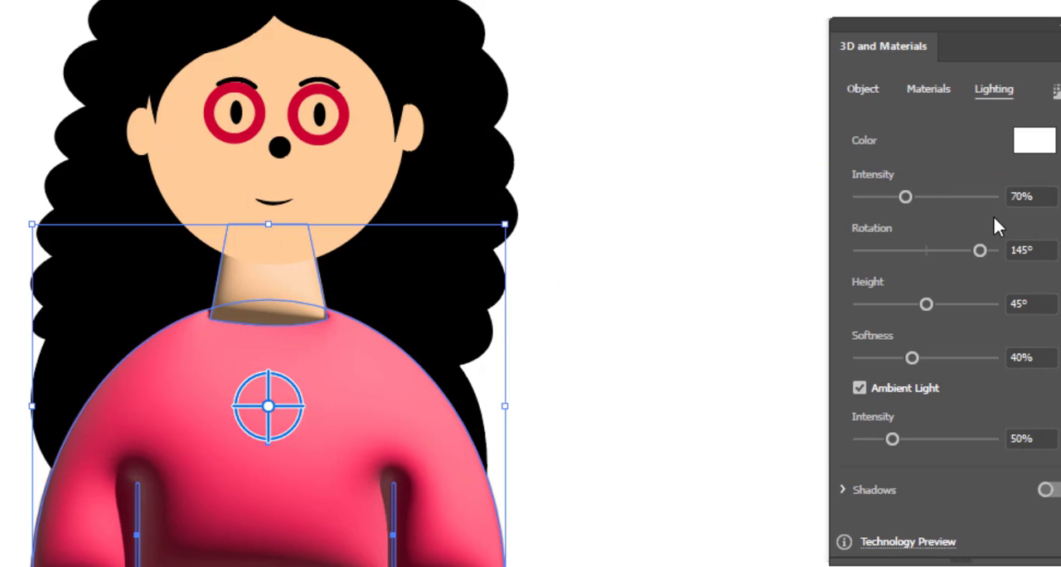
Give the sweater a Metallic value of about 0.2 and rotate its light to -13°
left_click(862, 89)
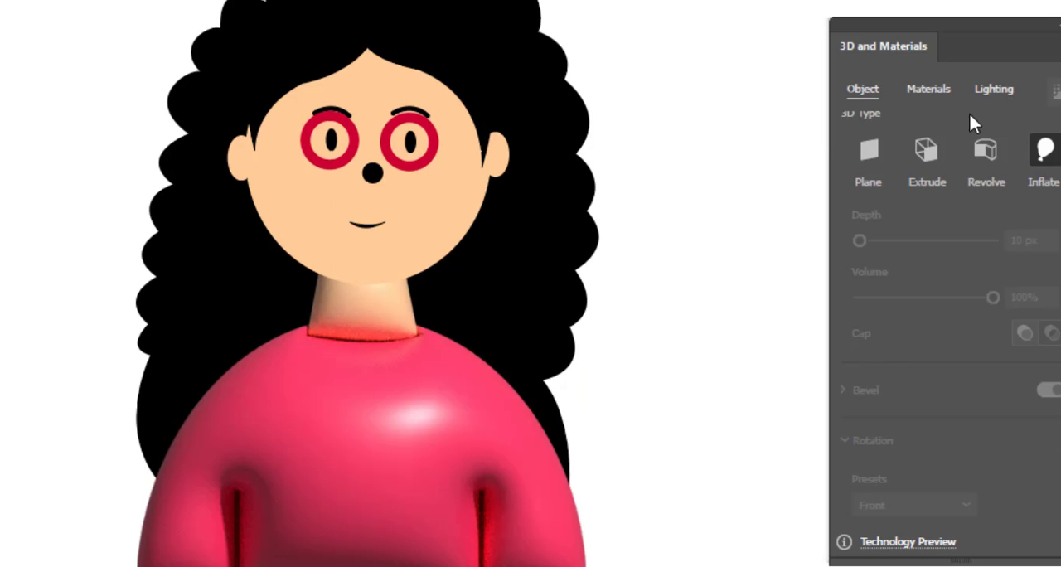
left_click(927, 89)
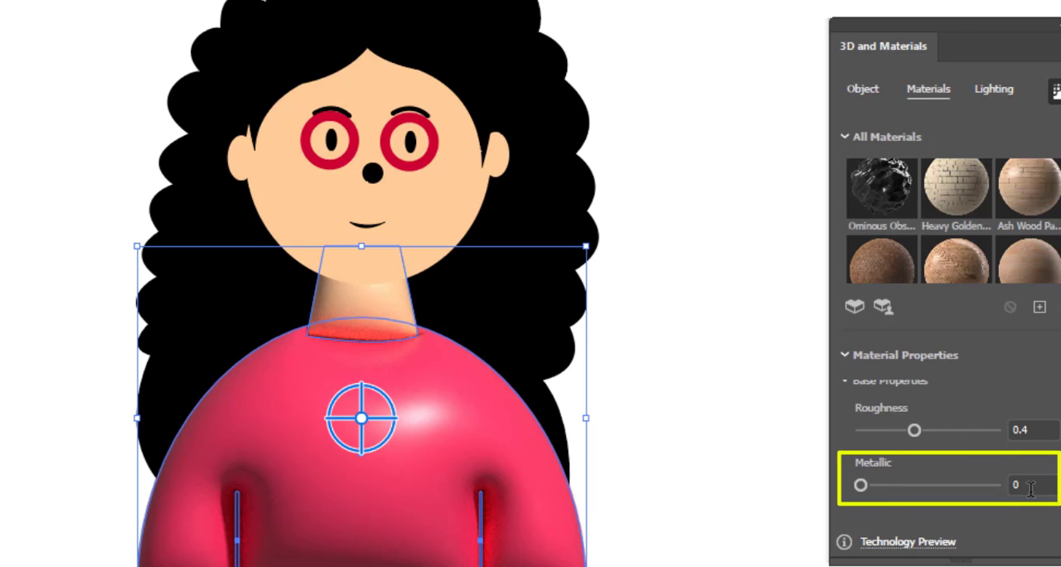
left_click_drag(860, 485, 890, 485)
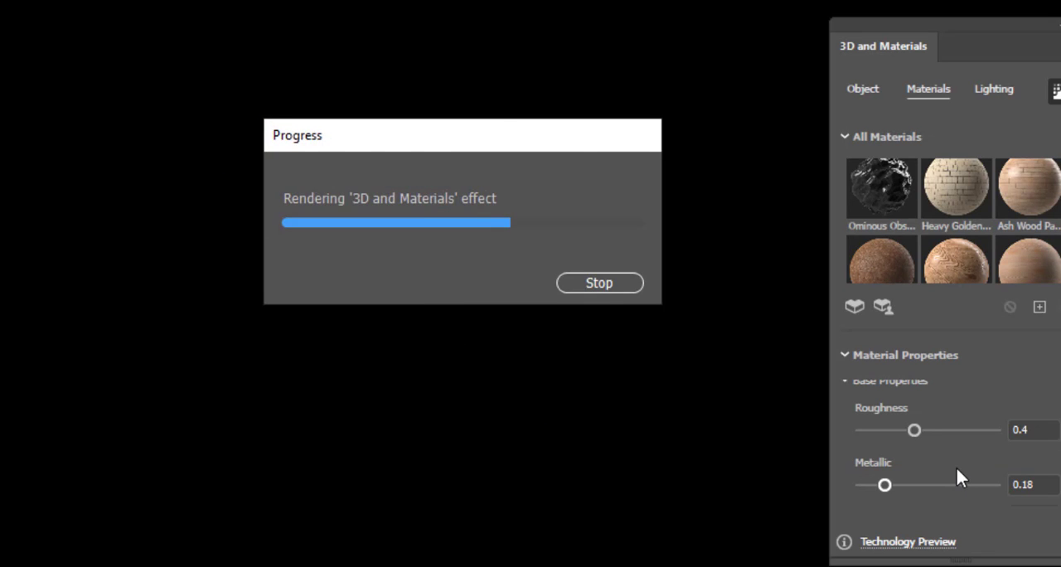
left_click(993, 88)
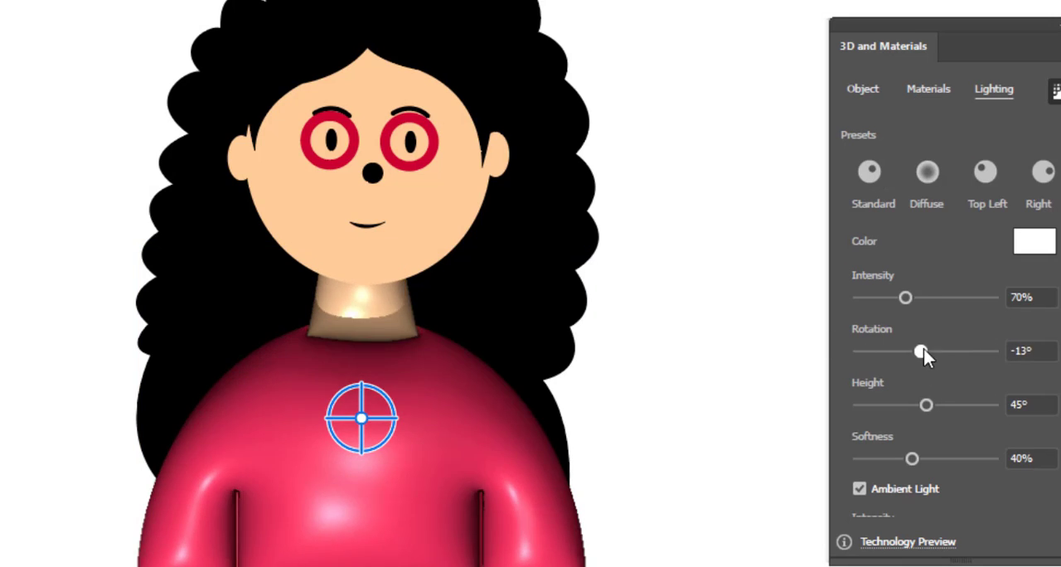
left_click_drag(905, 351, 951, 350)
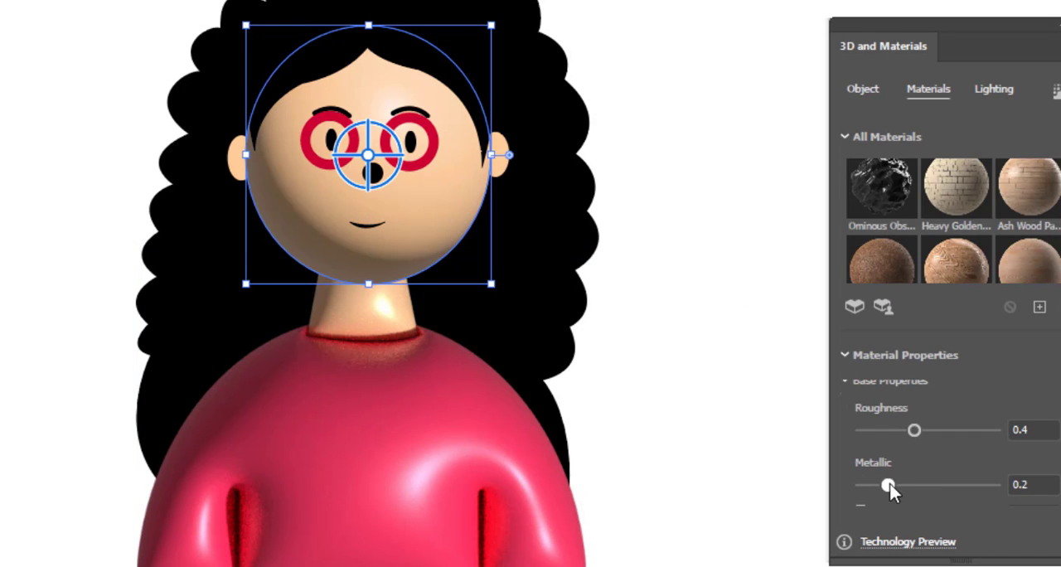
Adjust the head's lighting, then inflate the nose with a tilted 3D rotation
left_click(993, 89)
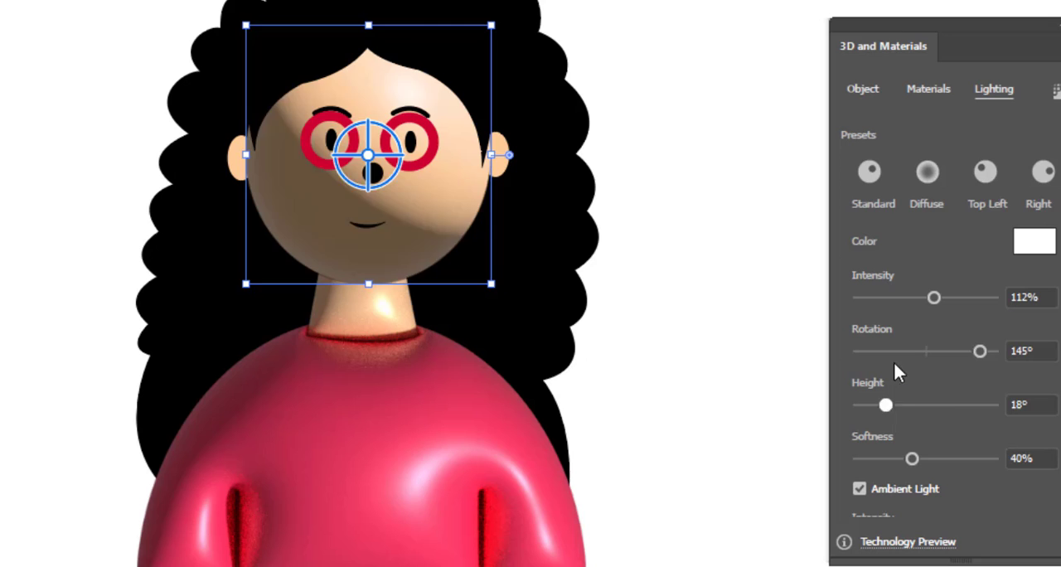
scroll("down", 3)
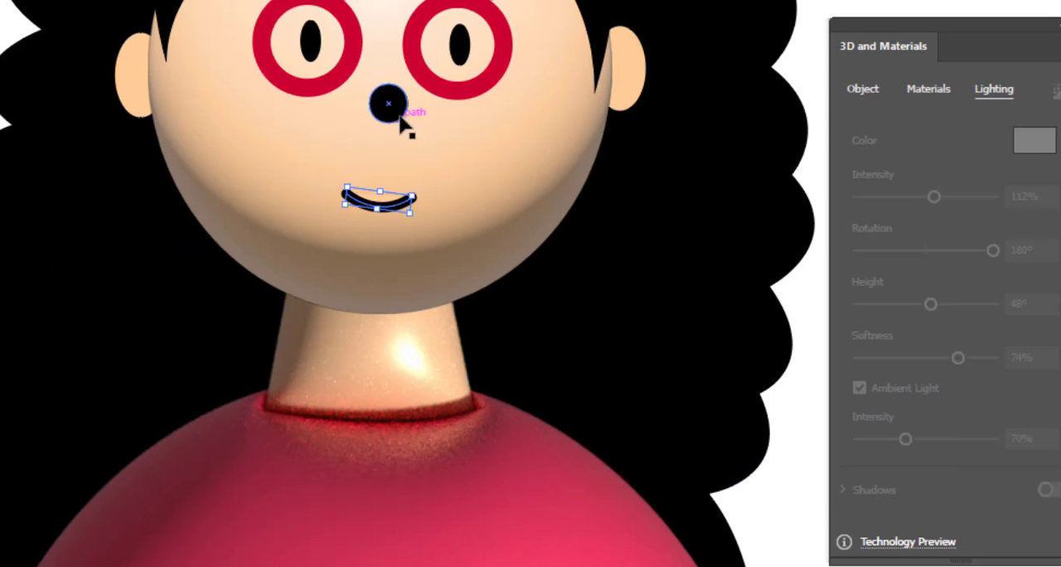
left_click(862, 89)
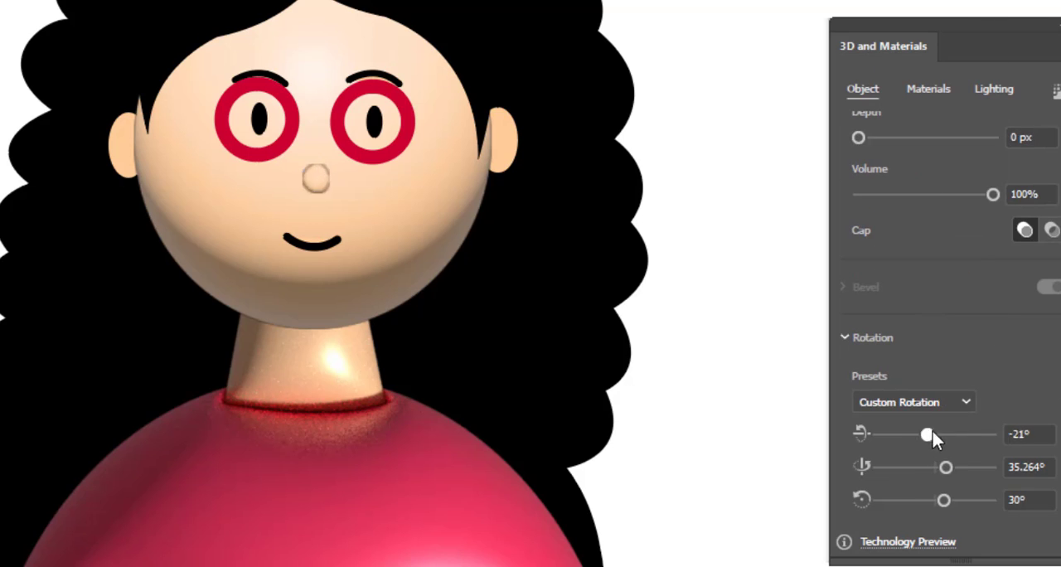
left_click_drag(859, 138, 890, 138)
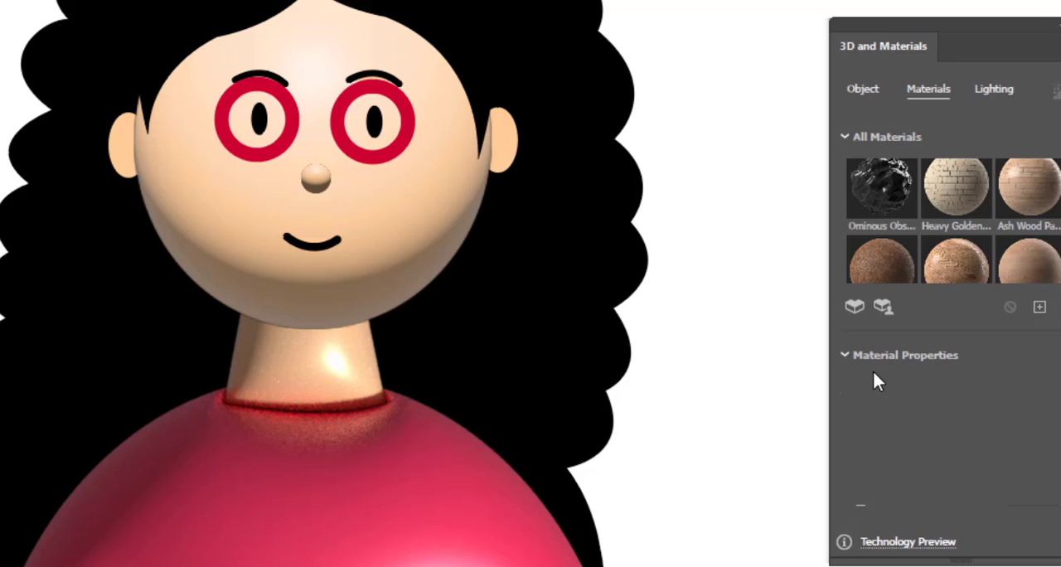
left_click(862, 89)
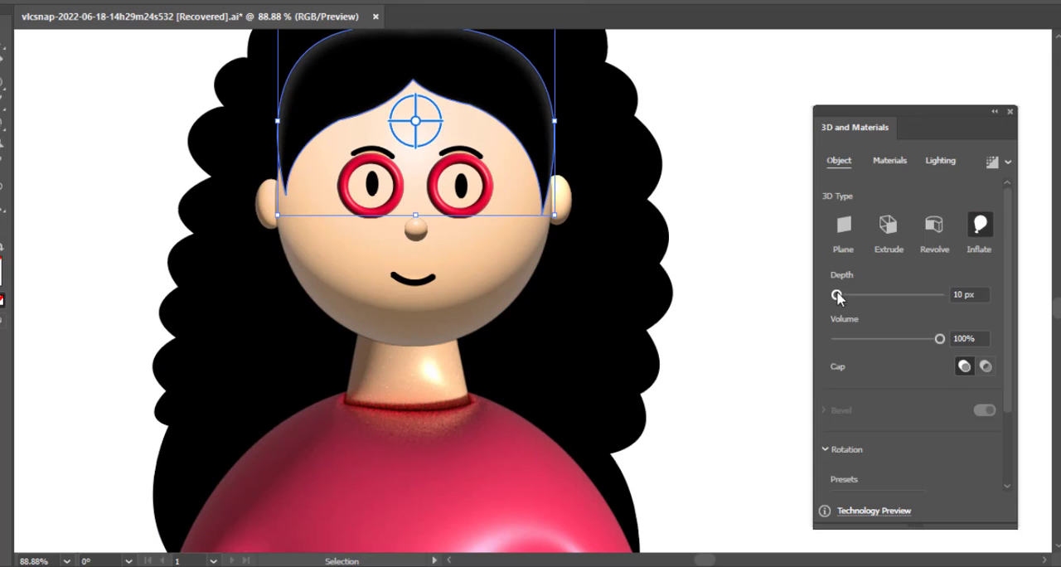
Inflate the fringe more deeply with a metallic sheen around 0.35 and tune its lighting
left_click(940, 160)
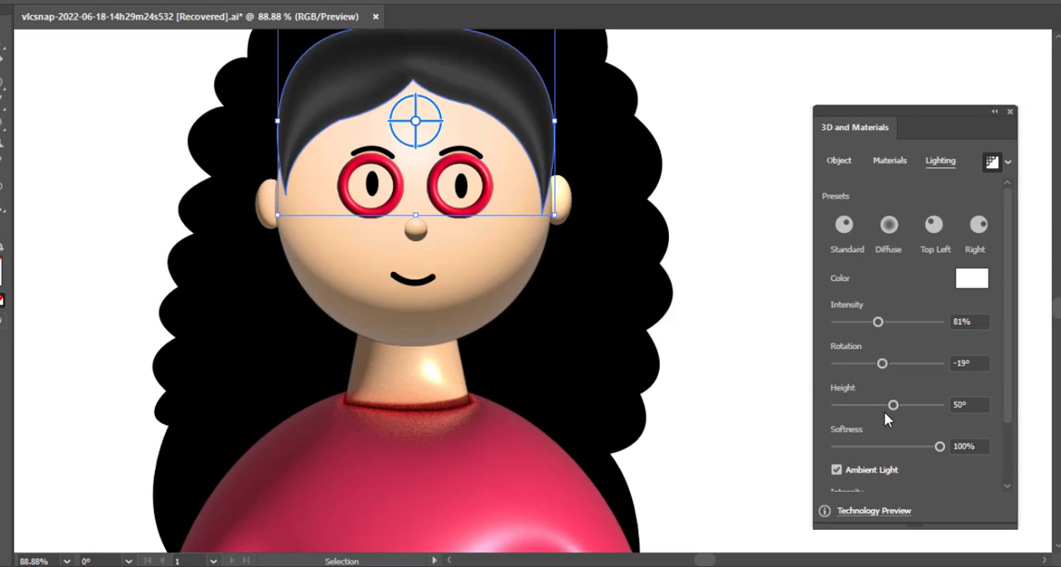
left_click(889, 160)
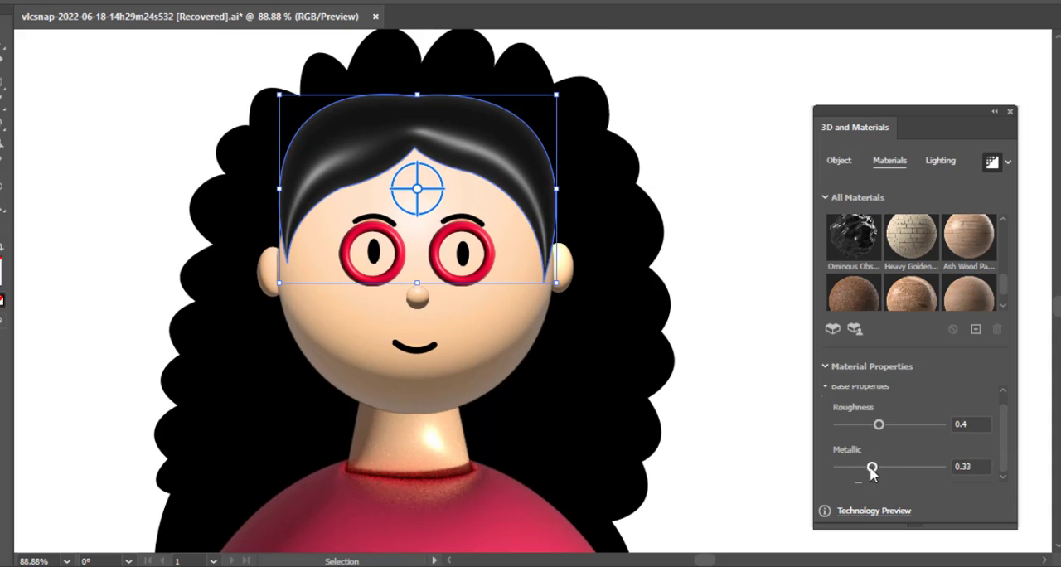
left_click(838, 160)
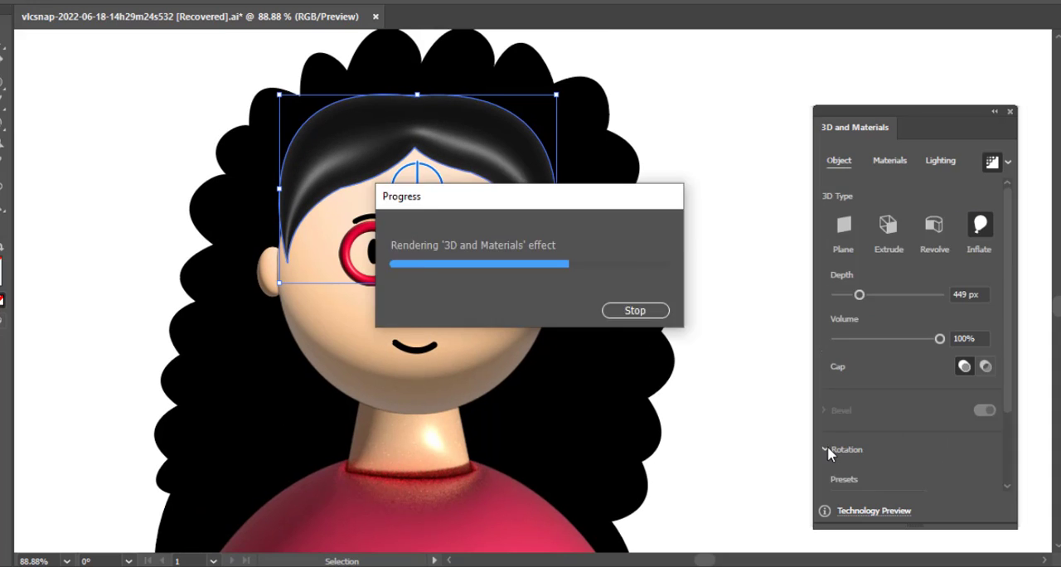
left_click(909, 139)
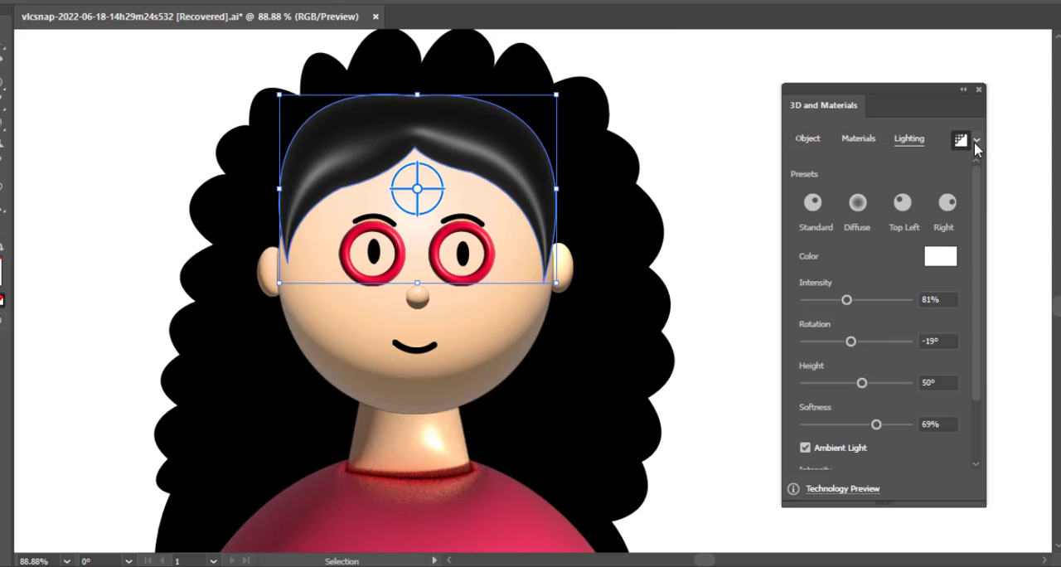
Inflate the curly back hair, rotating and fine-tuning its own light
left_click(858, 139)
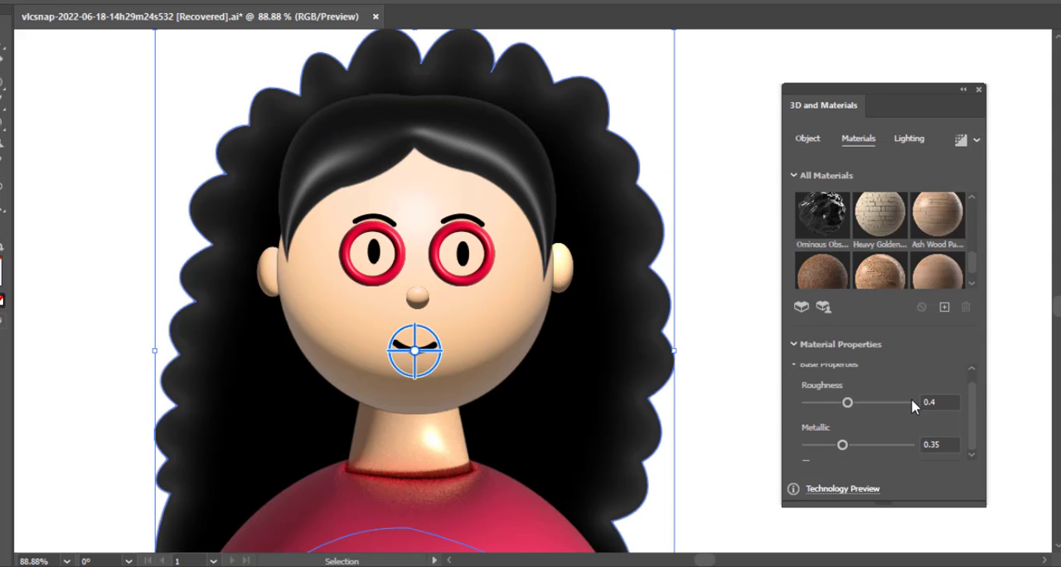
left_click(908, 138)
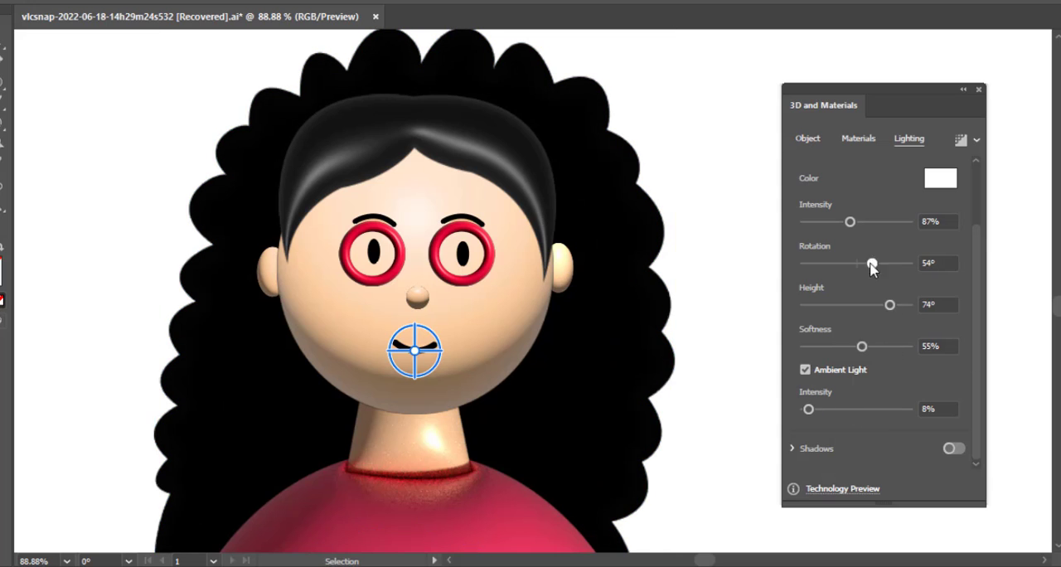
left_click_drag(870, 263, 908, 262)
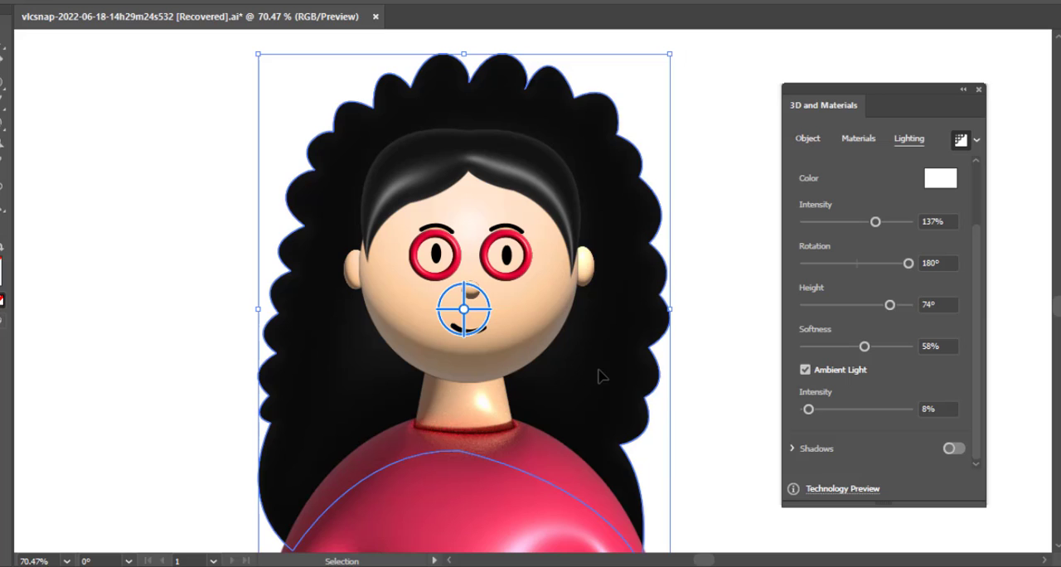
left_click_drag(464, 311, 482, 287)
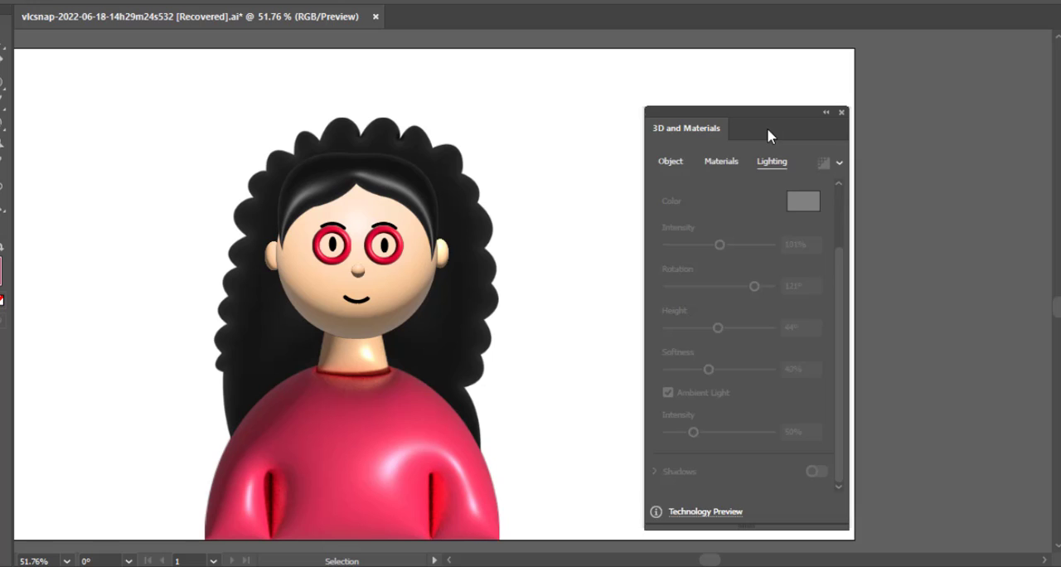
left_click_drag(770, 135, 961, 156)
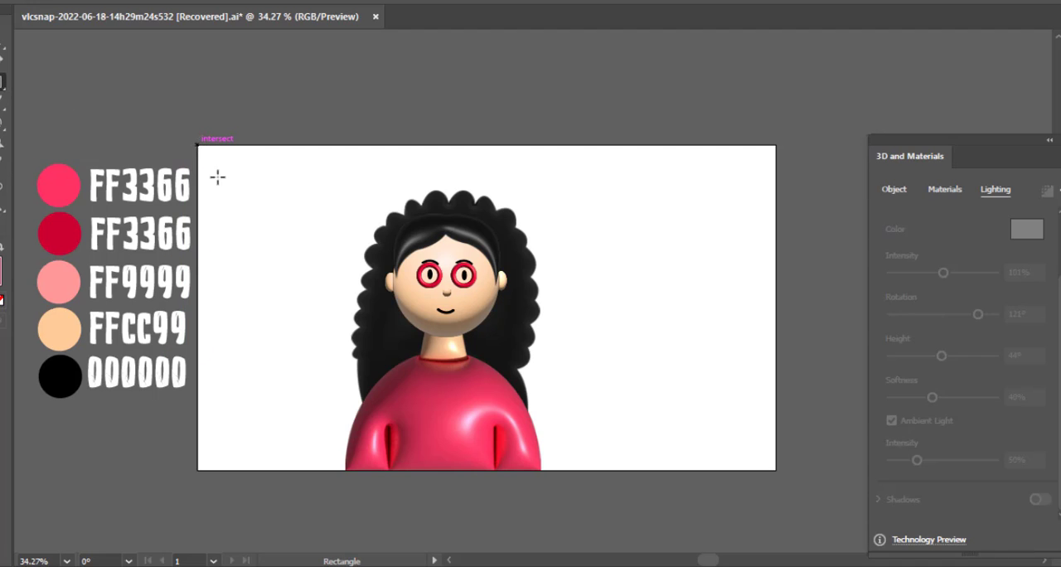
Draw a rectangle spanning the whole artboard and give it the FF9999 pink
left_click_drag(217, 177, 778, 470)
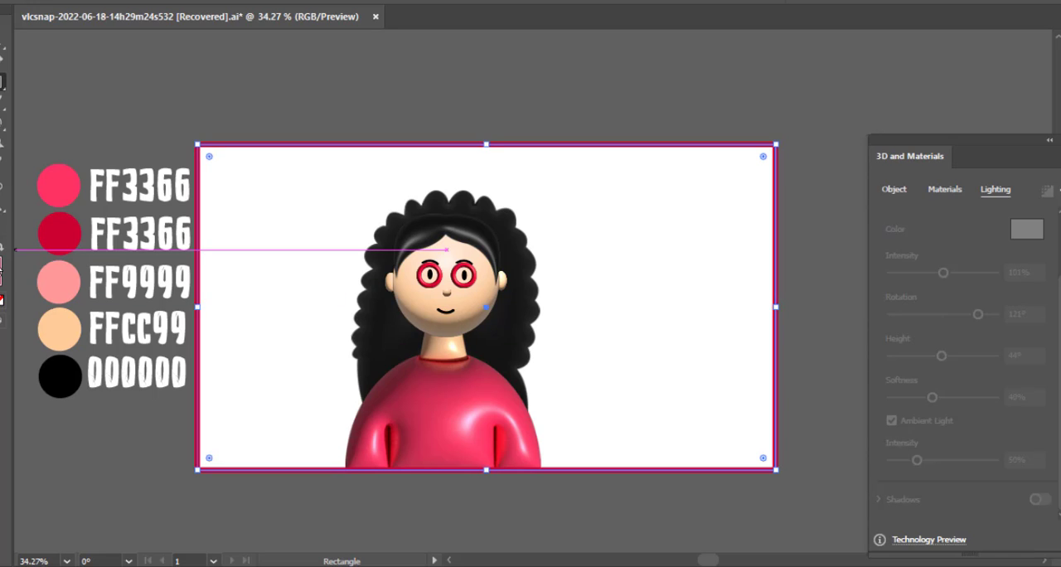
left_click(58, 184)
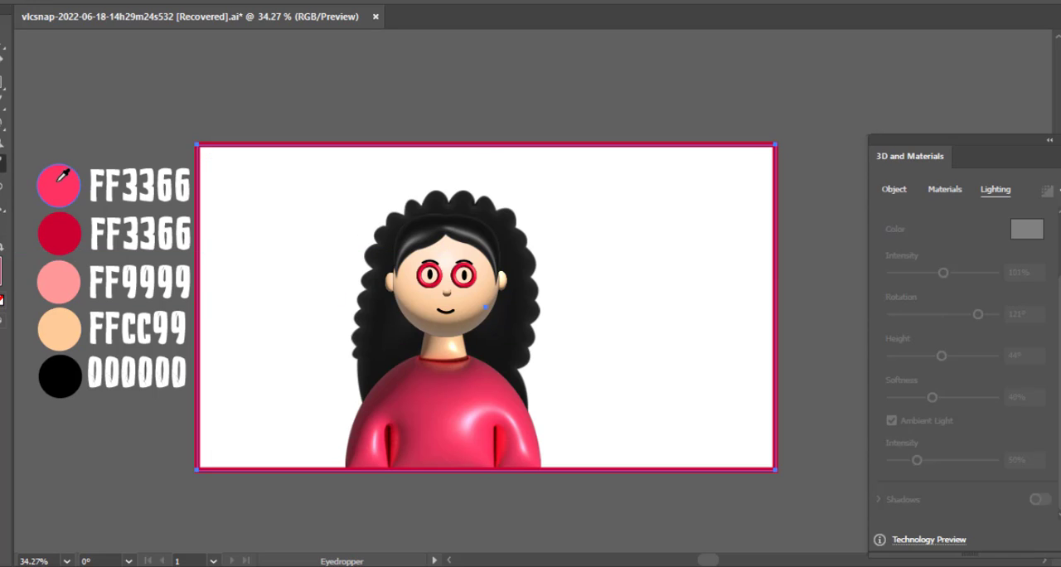
mouse_move(59, 281)
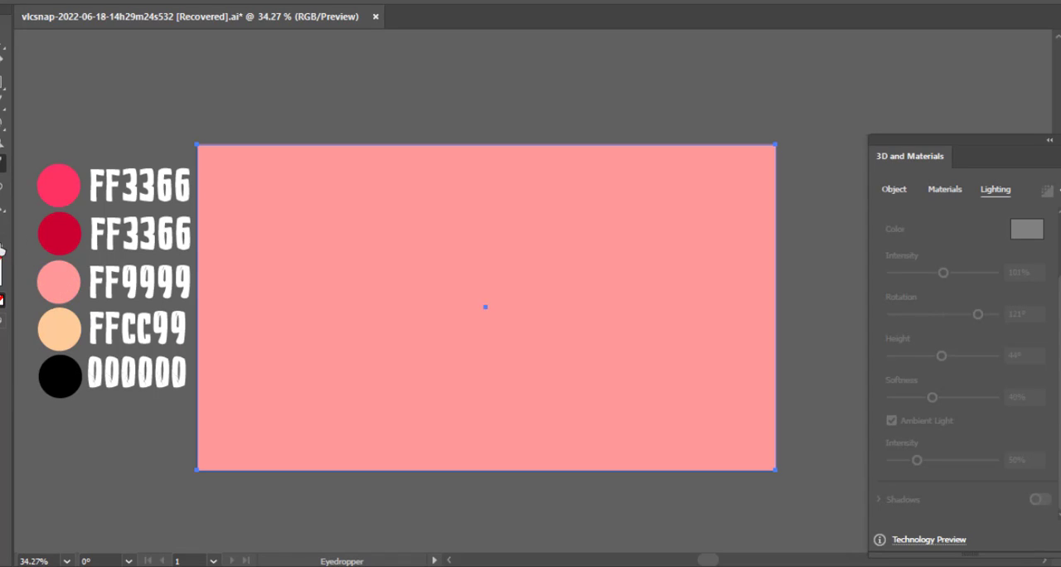
mouse_move(274, 232)
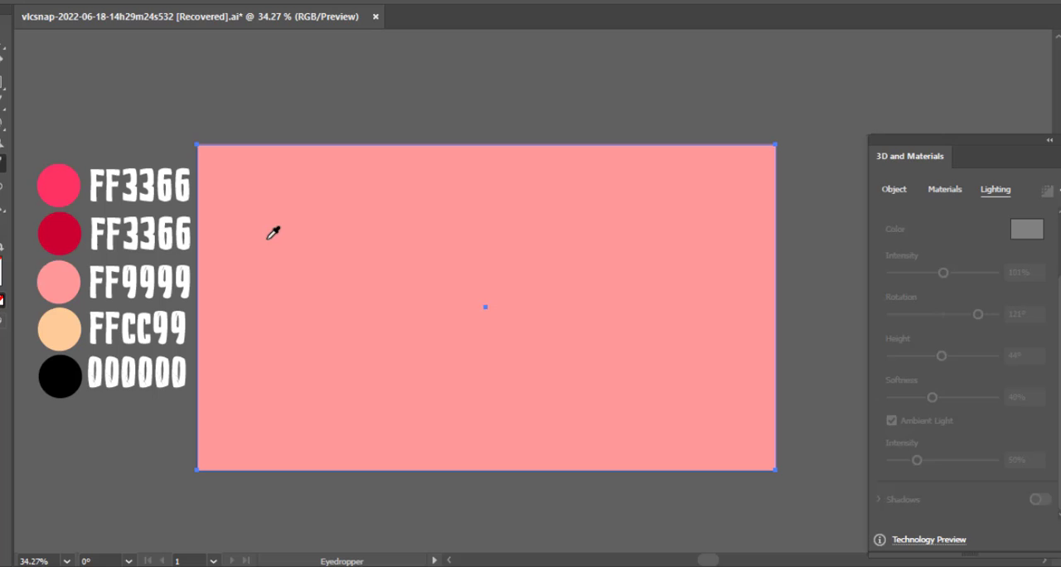
Send the pink rectangle behind the girl and enlarge the character on it
right_click(273, 233)
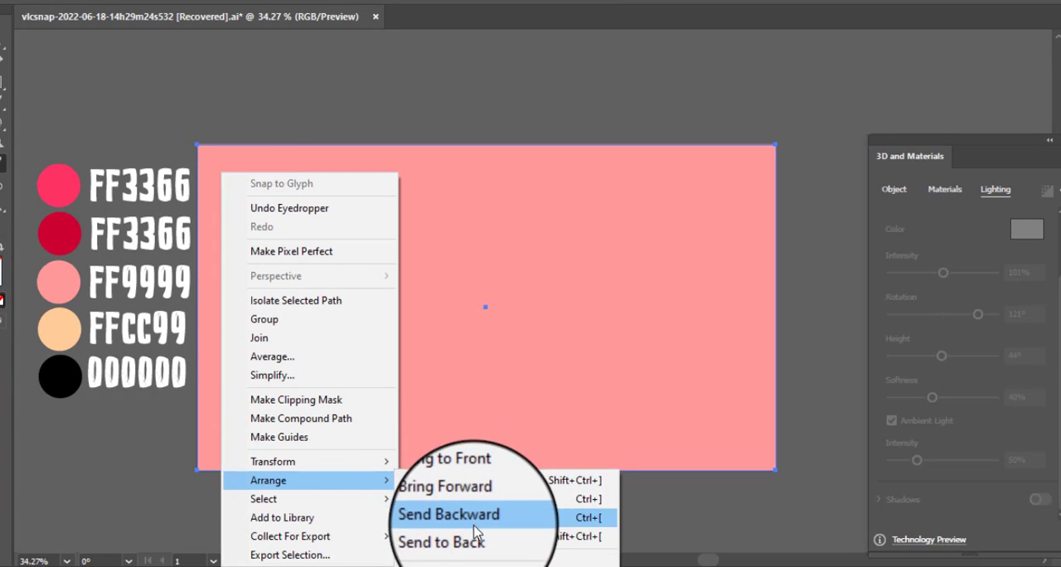
left_click(449, 514)
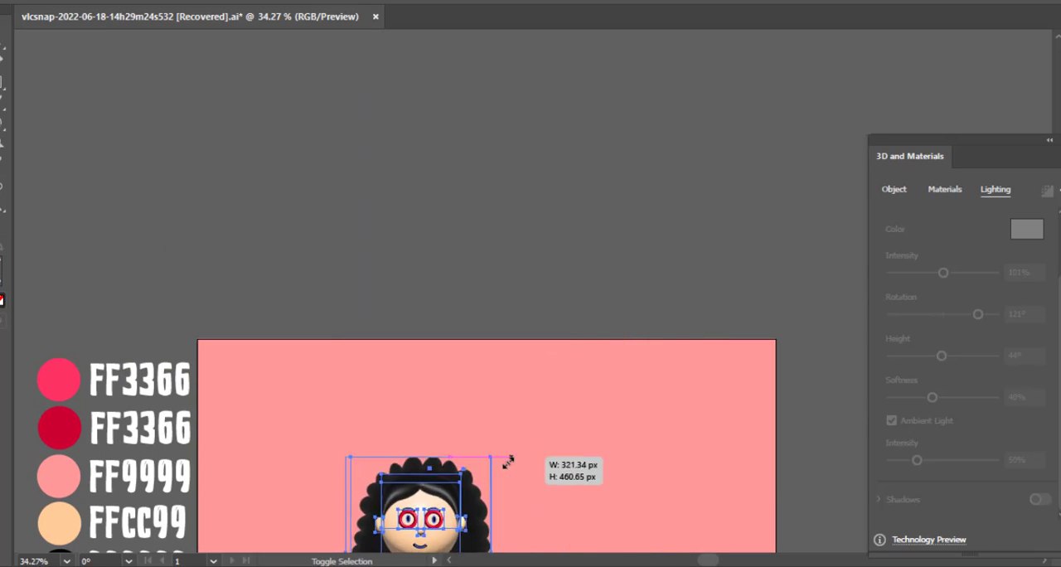
left_click_drag(431, 513, 423, 394)
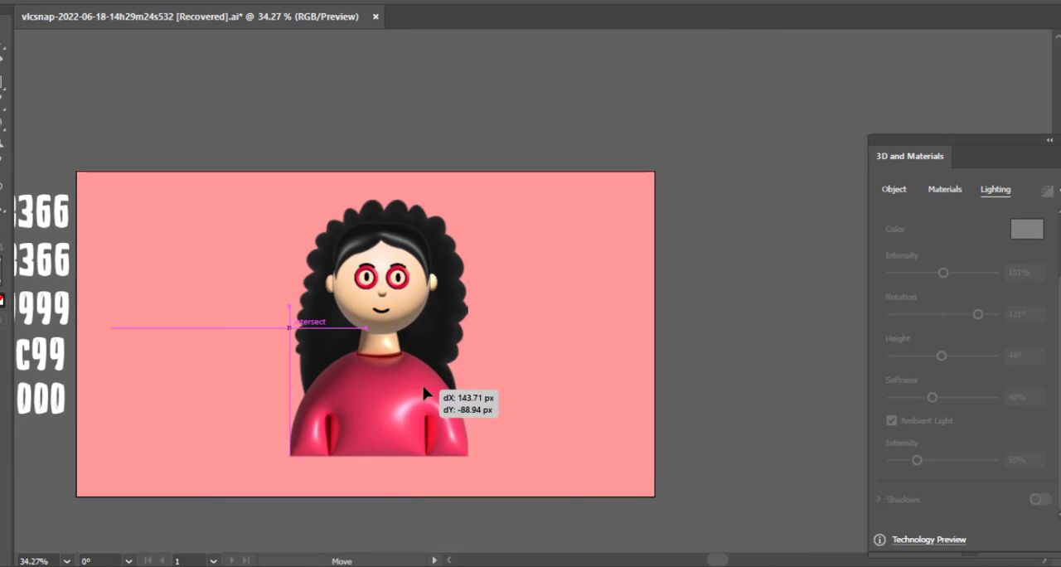